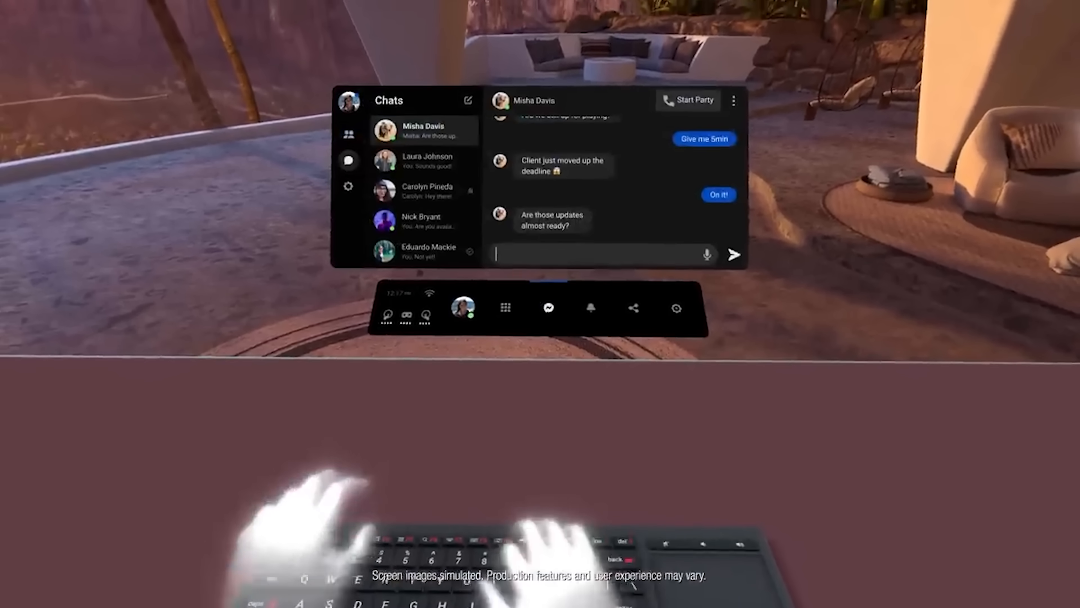
# Step: Send the reply 'Yep. Working on it now.' in the open Messenger chat
pyautogui.write('Yep. Working on it now.')
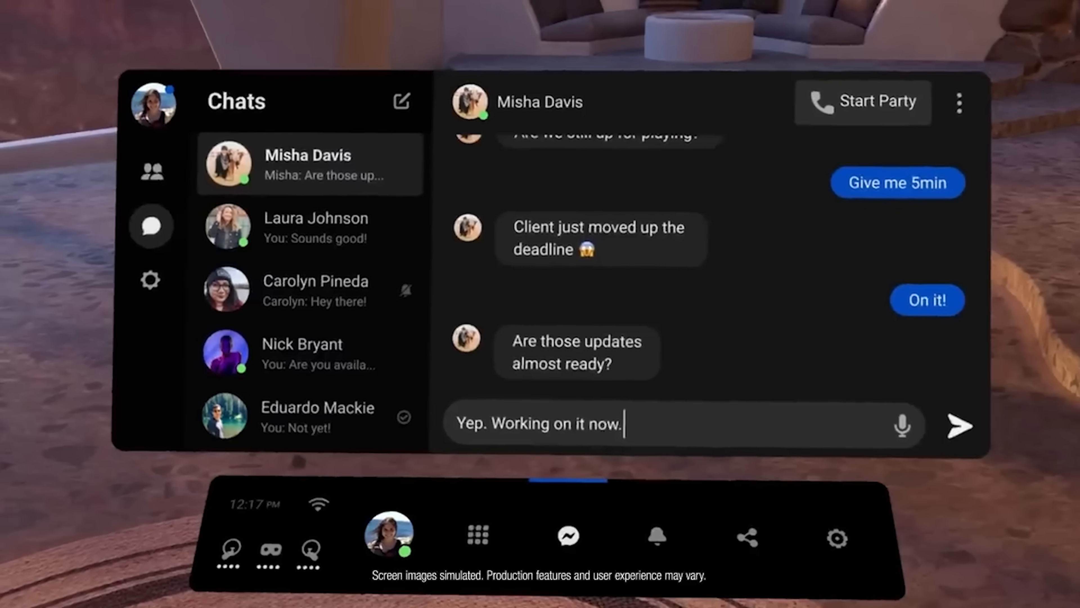
pyautogui.click(958, 425)
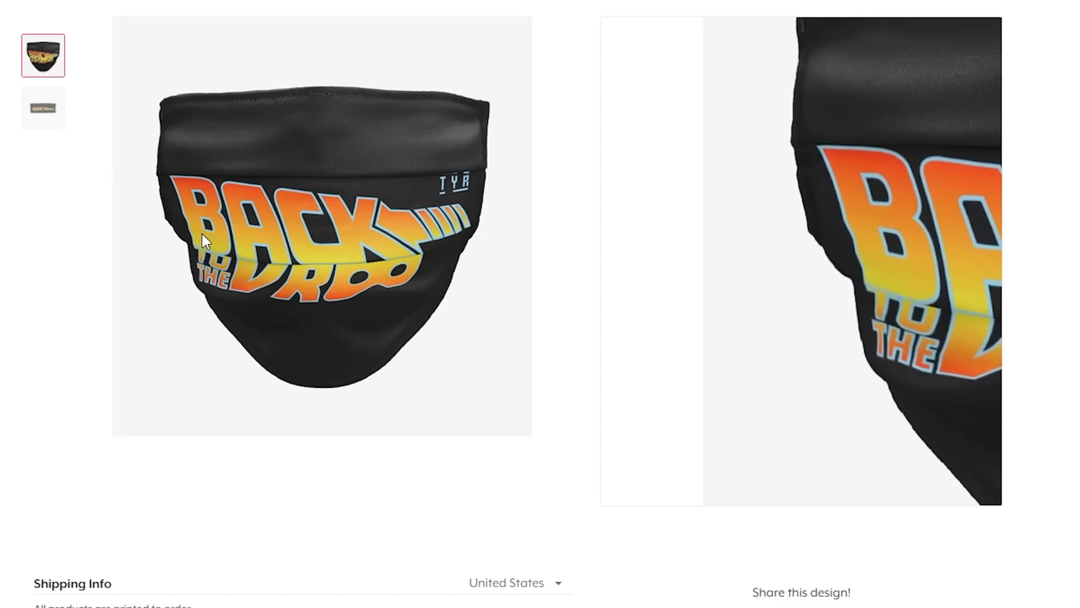
pyautogui.moveTo(437, 245)
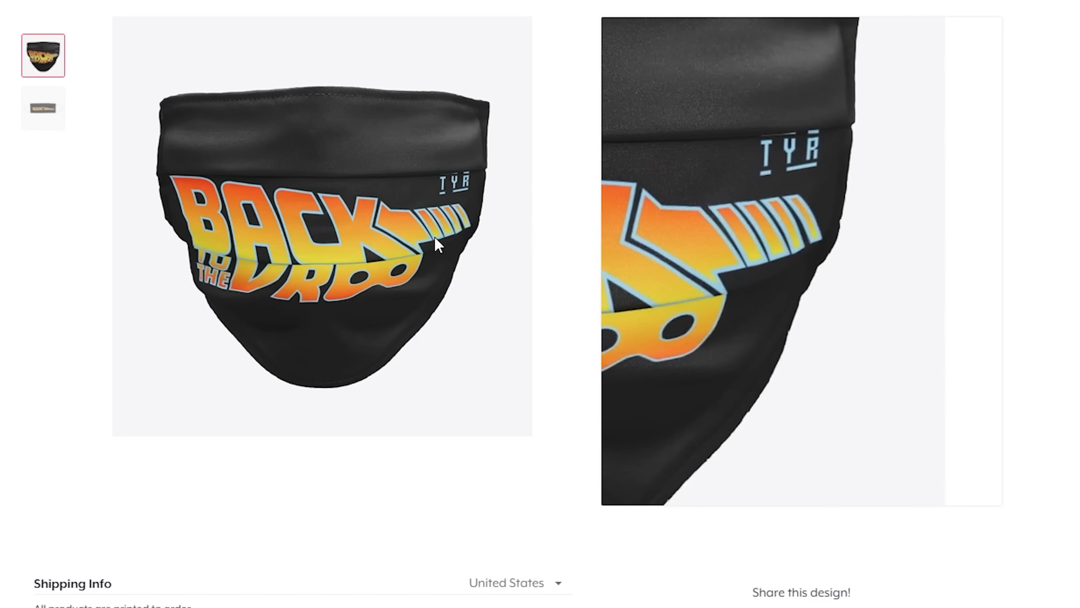